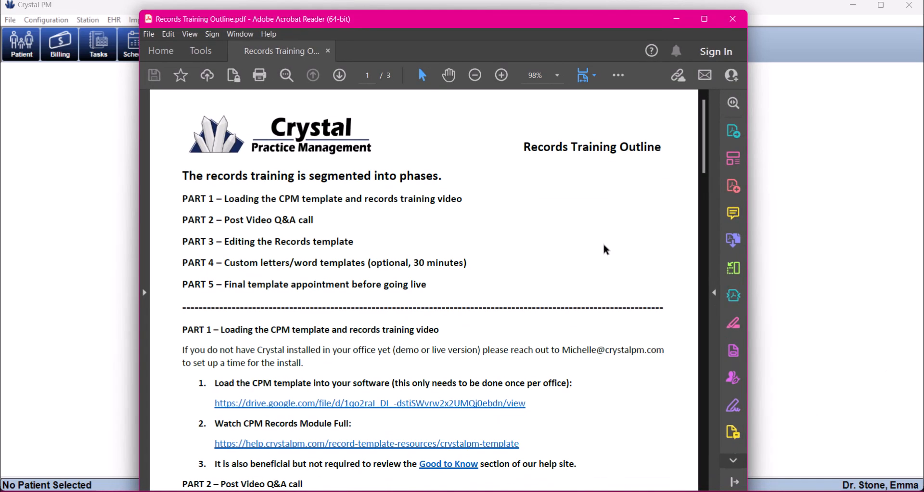
pyautogui.moveTo(539, 150)
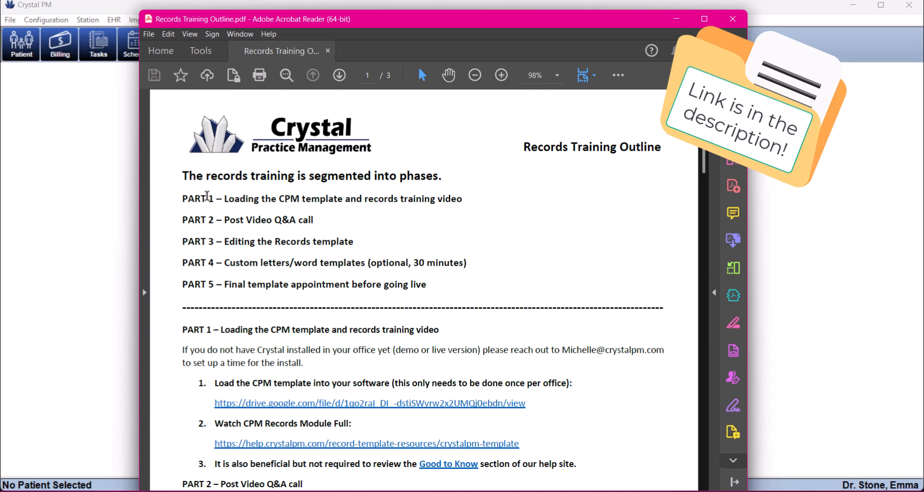
pyautogui.moveTo(172, 235)
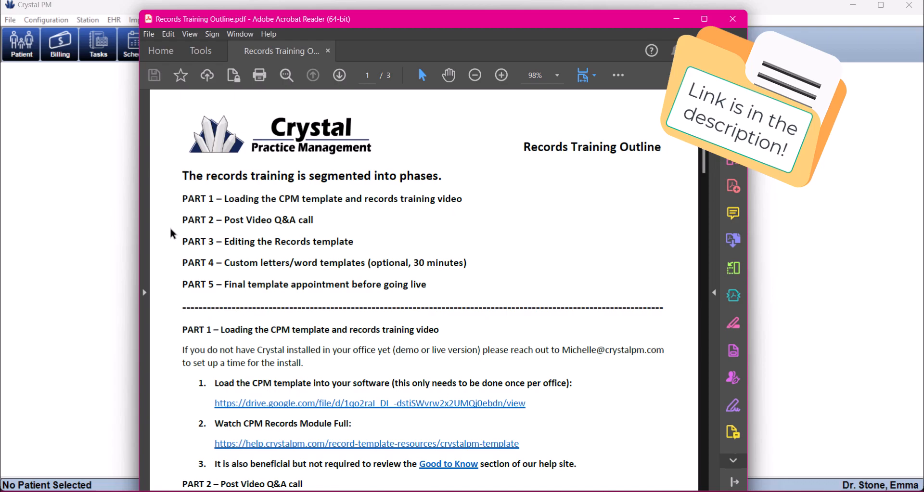
# Follow the outline's Good to Know link to the Crystal PM Help Center page
pyautogui.scroll(-3)
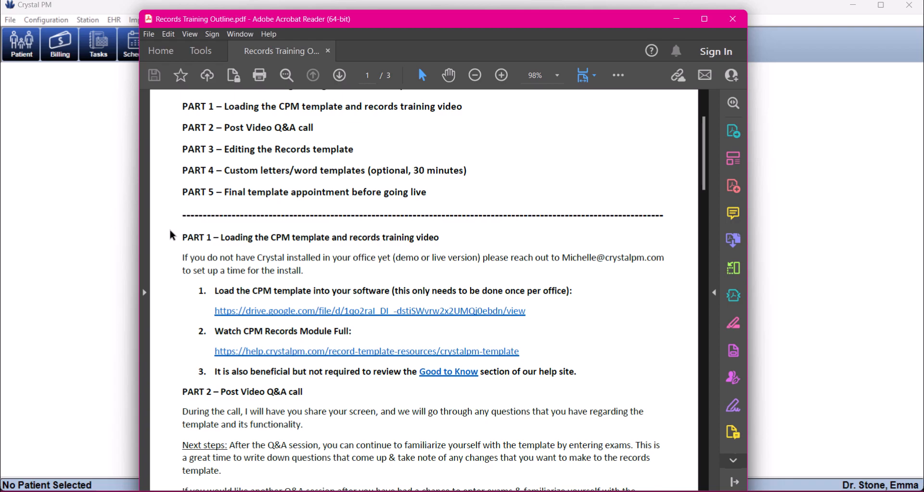
pyautogui.moveTo(563, 261)
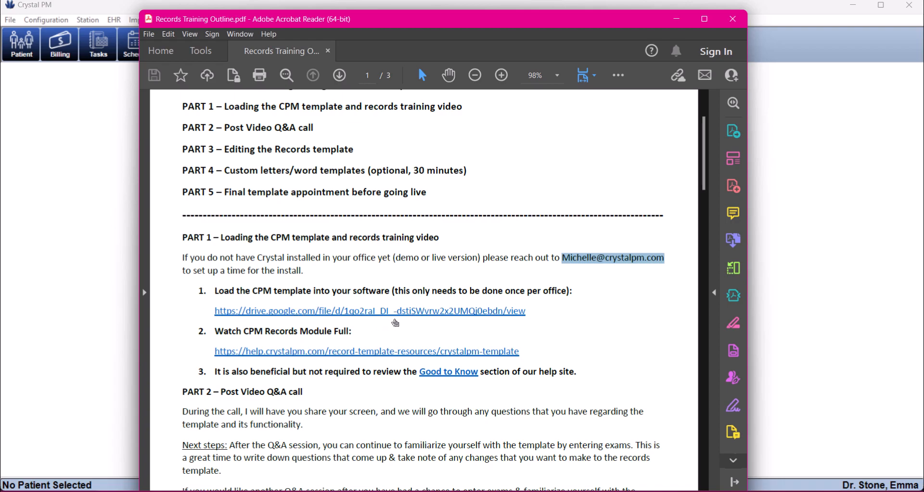
pyautogui.moveTo(543, 319)
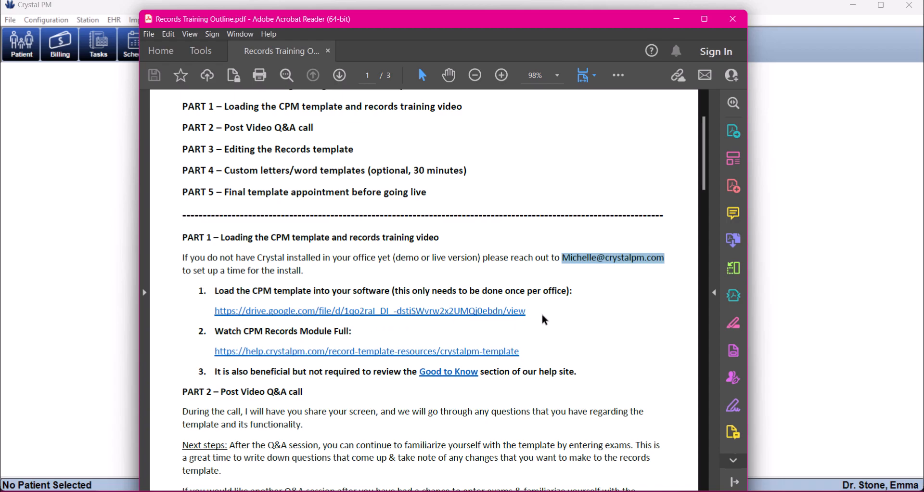
pyautogui.moveTo(538, 313)
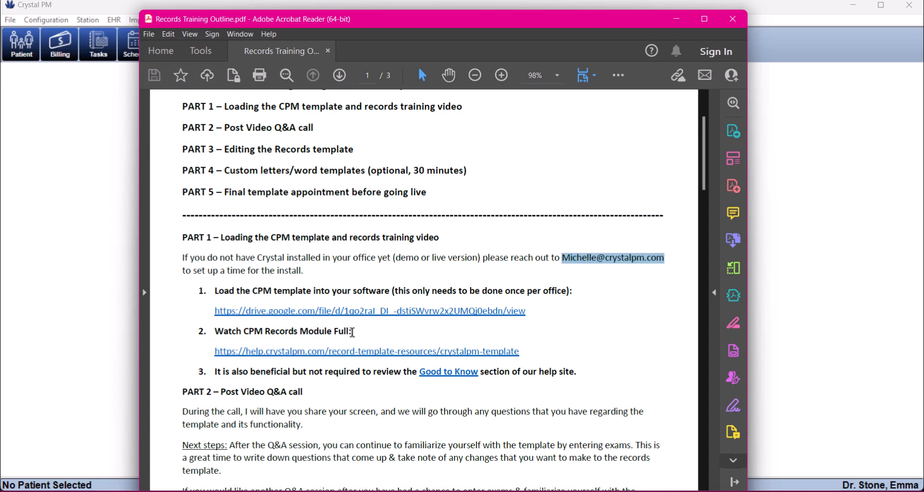
pyautogui.scroll(-3)
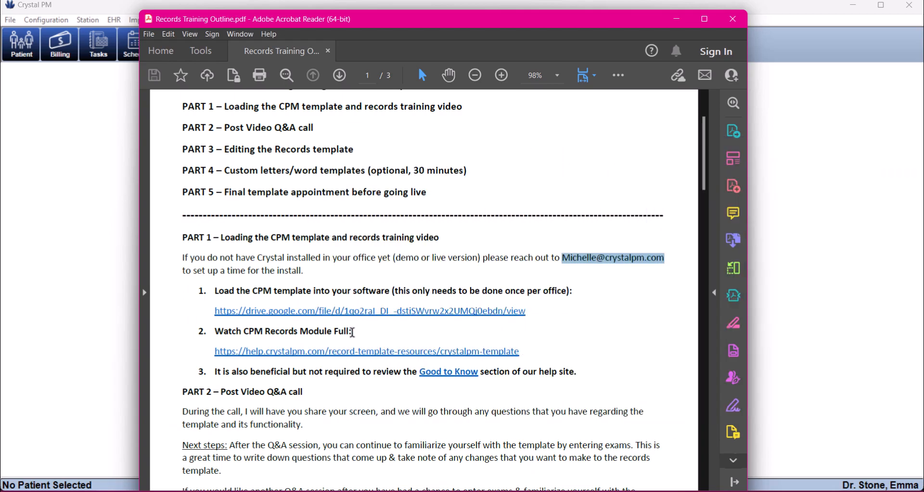
pyautogui.scroll(-3)
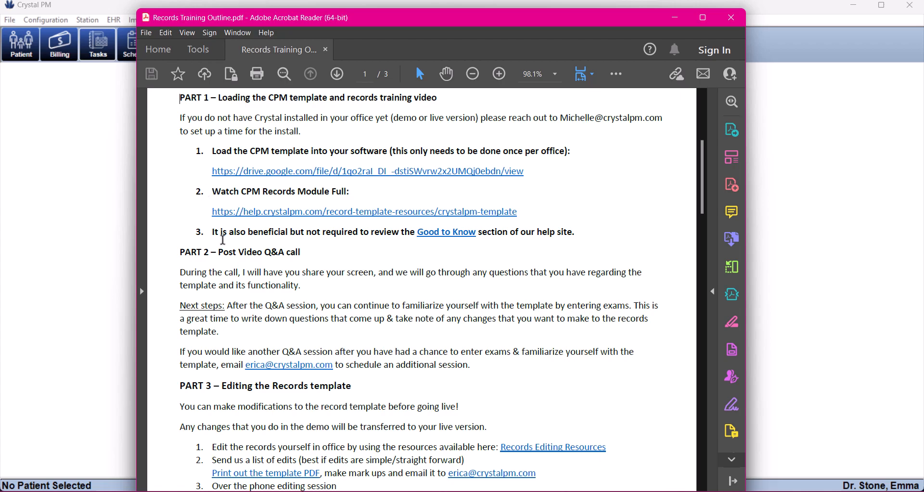
pyautogui.moveTo(447, 231)
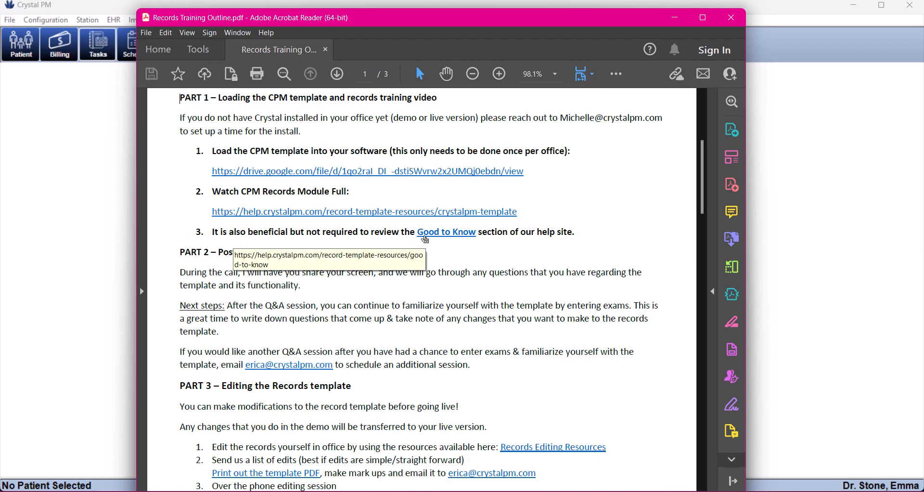
pyautogui.click(446, 232)
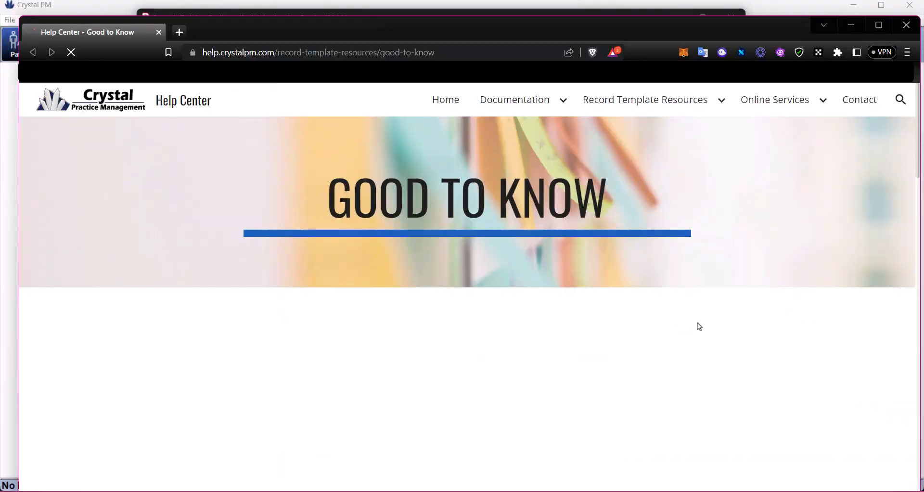
pyautogui.scroll(-3)
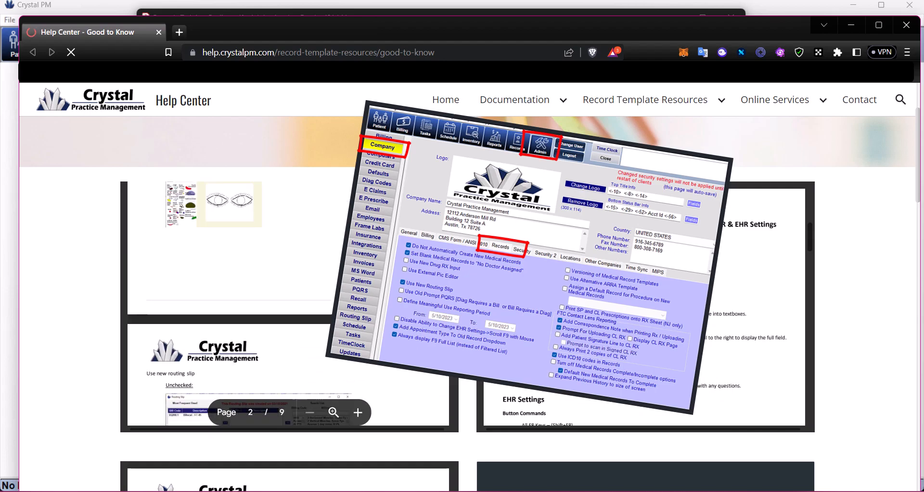
# Browse down through the Good to Know record template guides
pyautogui.click(357, 413)
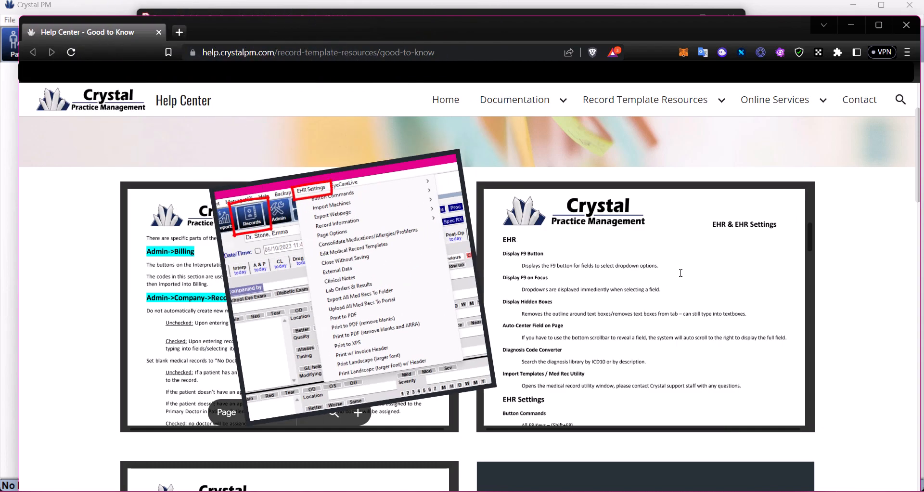
pyautogui.scroll(-3)
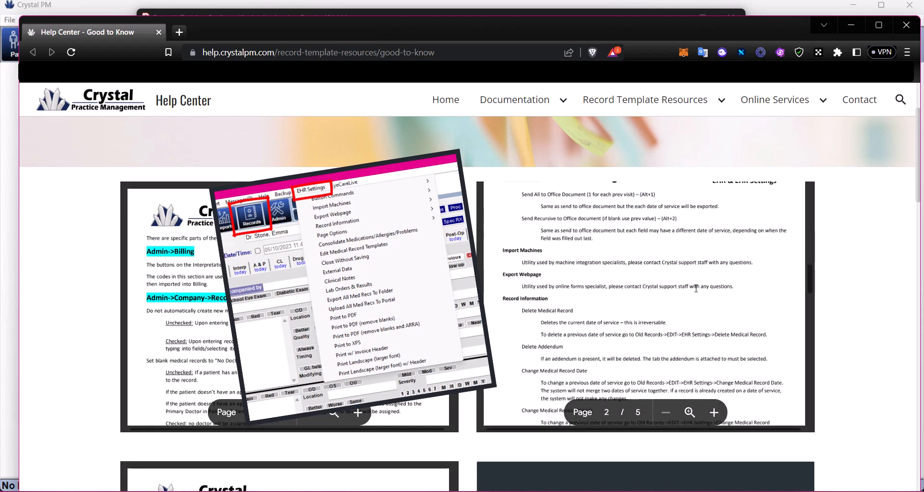
pyautogui.scroll(-3)
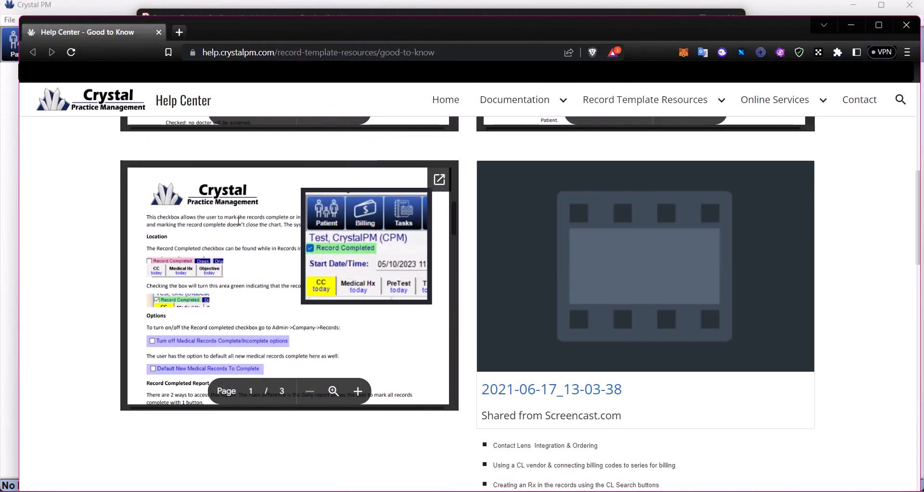
pyautogui.scroll(-3)
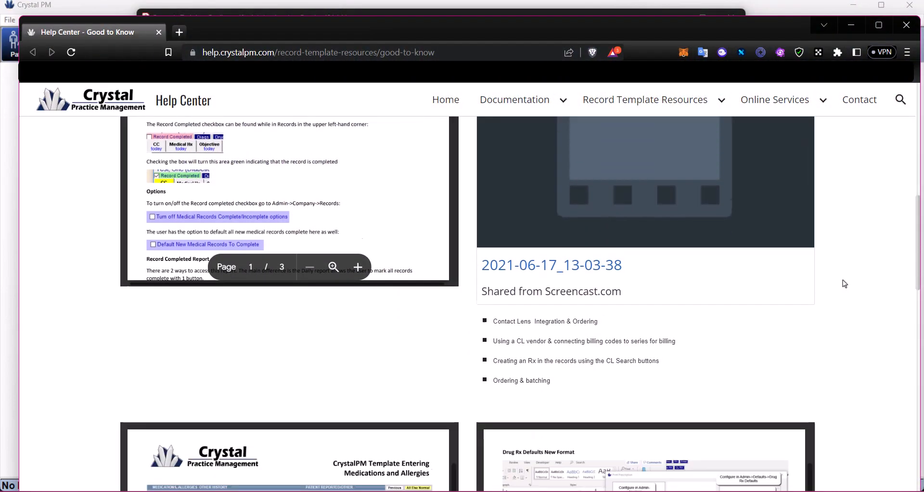
pyautogui.scroll(-3)
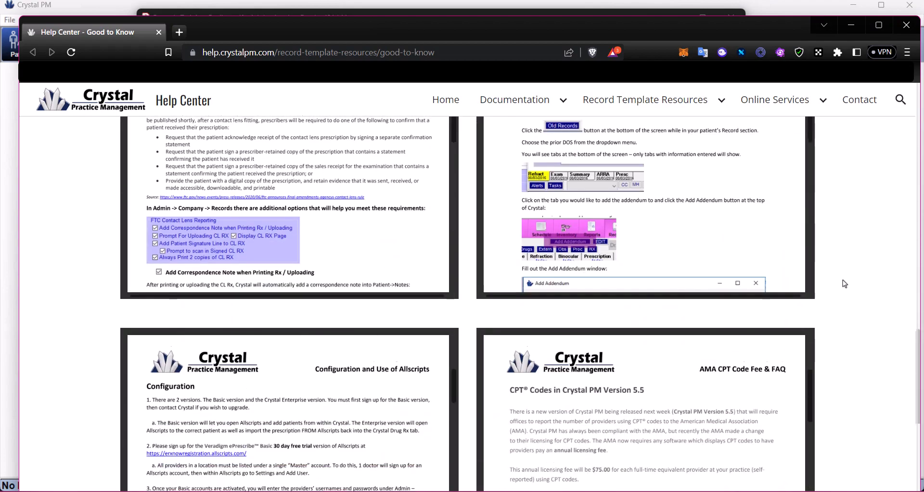
pyautogui.scroll(-3)
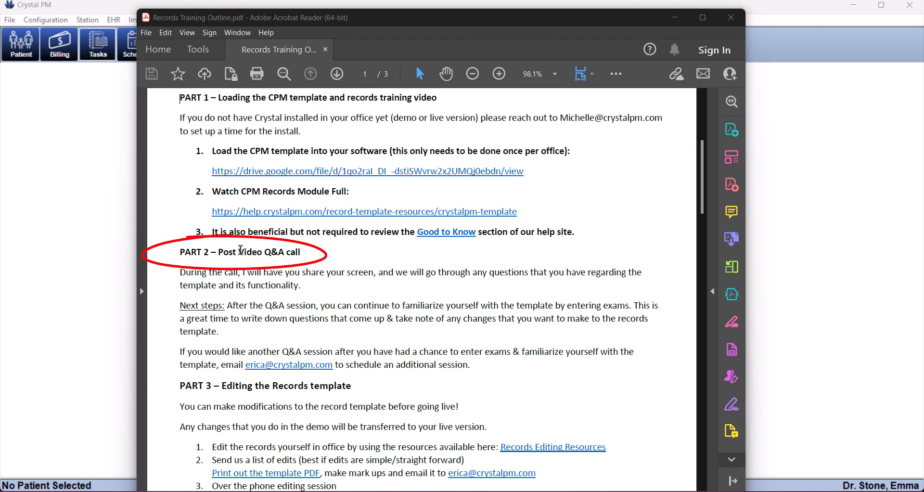
# Highlight the PART 2 Post Video Q&A call heading and scroll toward Next steps
pyautogui.doubleClick(239, 252)
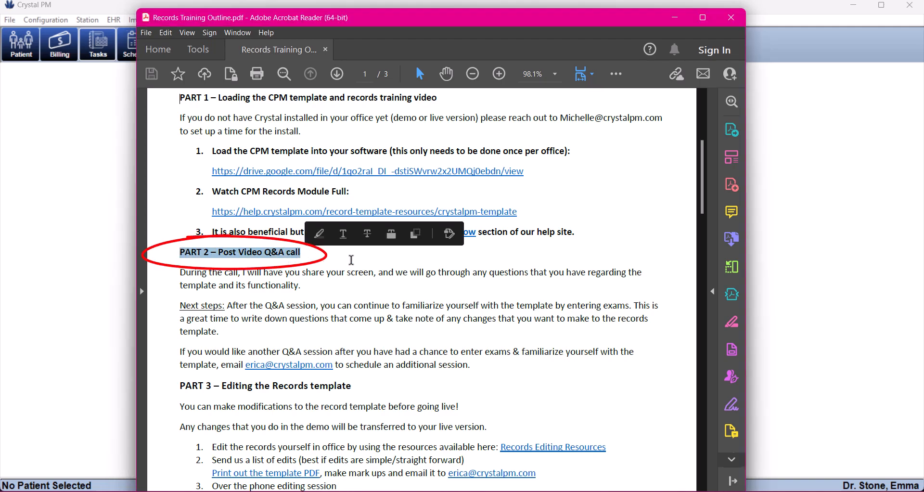
pyautogui.scroll(-3)
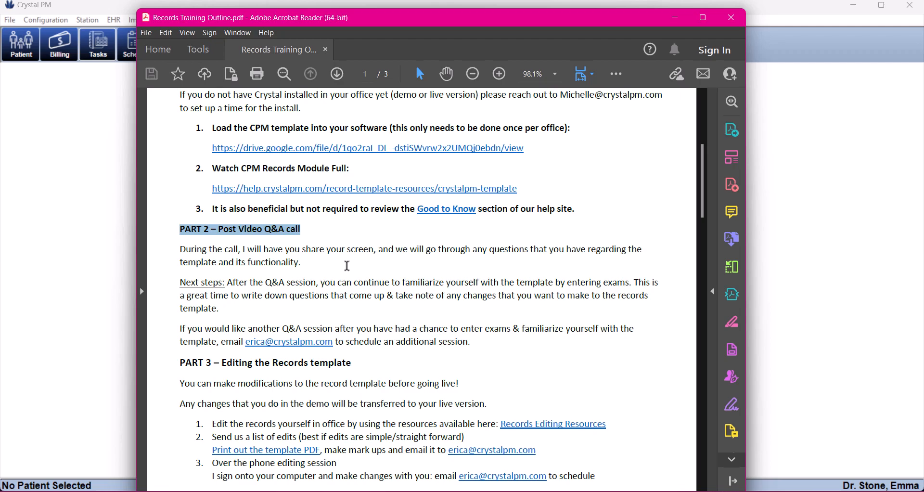
pyautogui.scroll(-3)
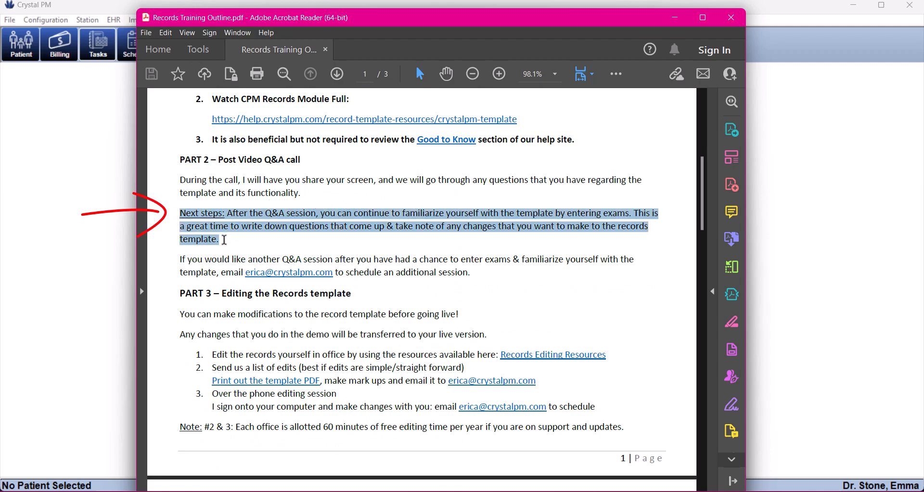
pyautogui.moveTo(542, 249)
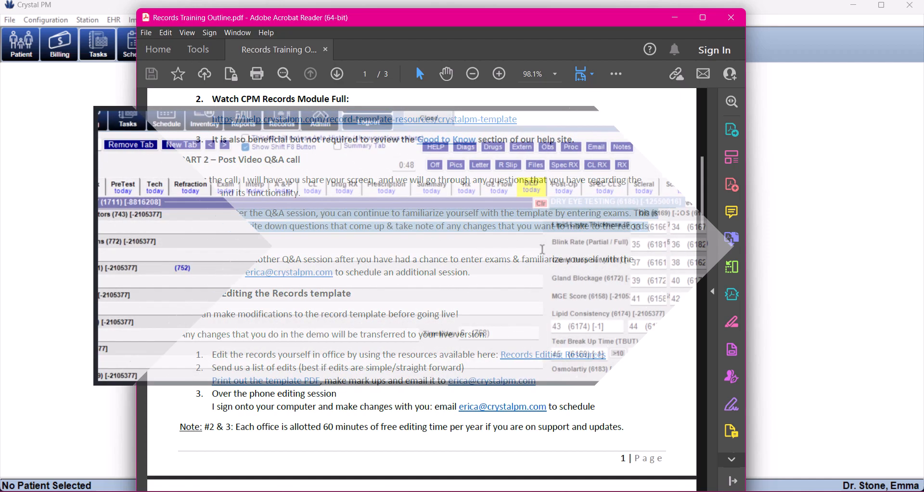
# Remove the DED and Scleral exam tabs, then add a field to the Exam tab
pyautogui.click(129, 145)
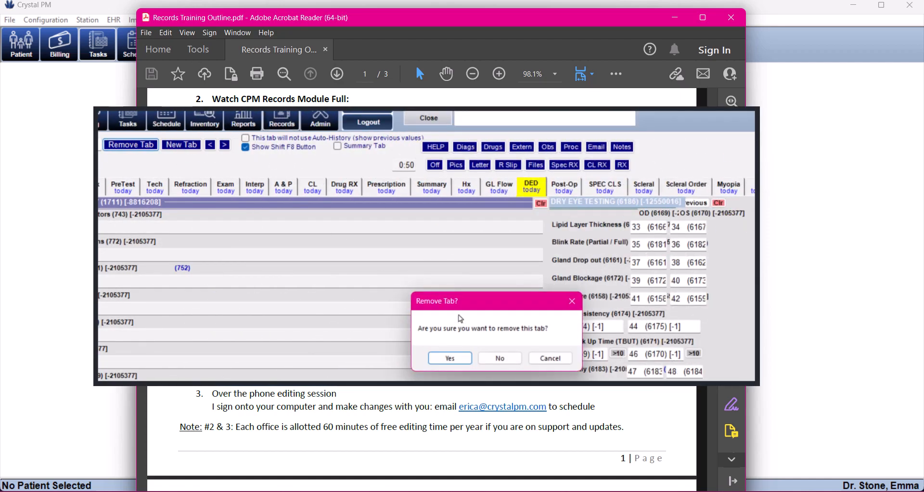
pyautogui.click(449, 358)
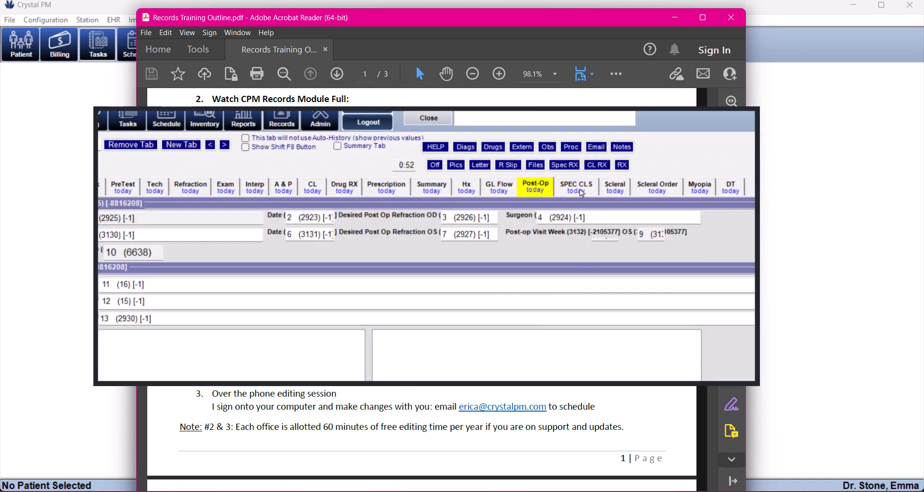
pyautogui.click(614, 187)
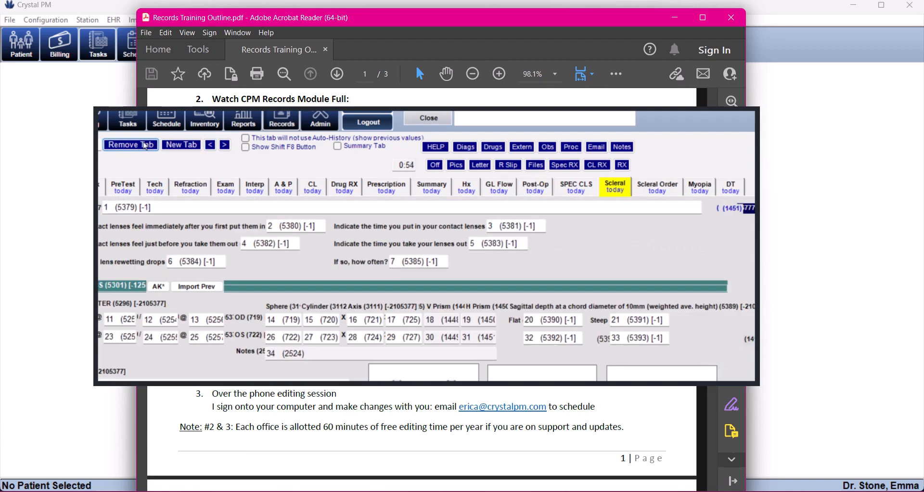
pyautogui.click(656, 186)
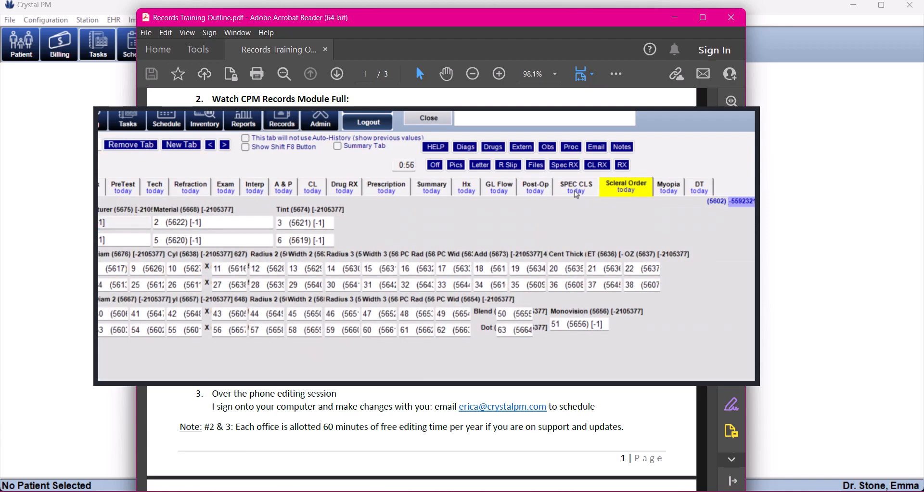
pyautogui.click(668, 187)
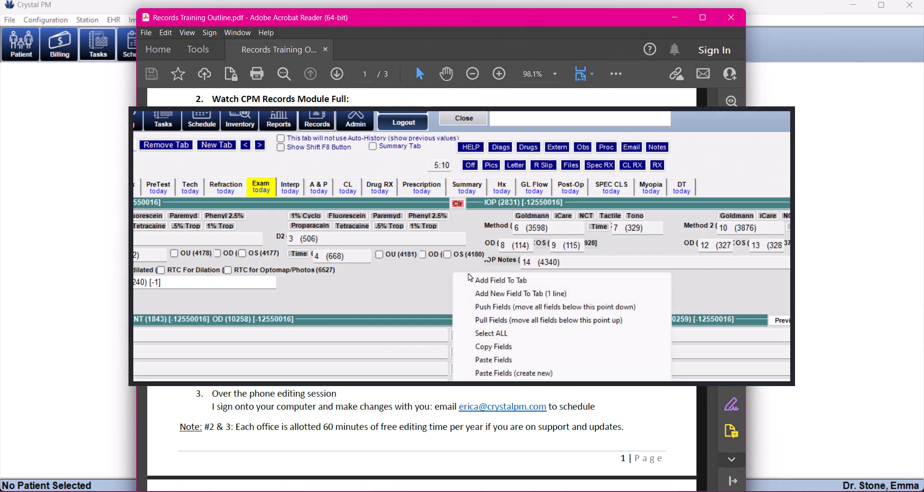
pyautogui.click(501, 279)
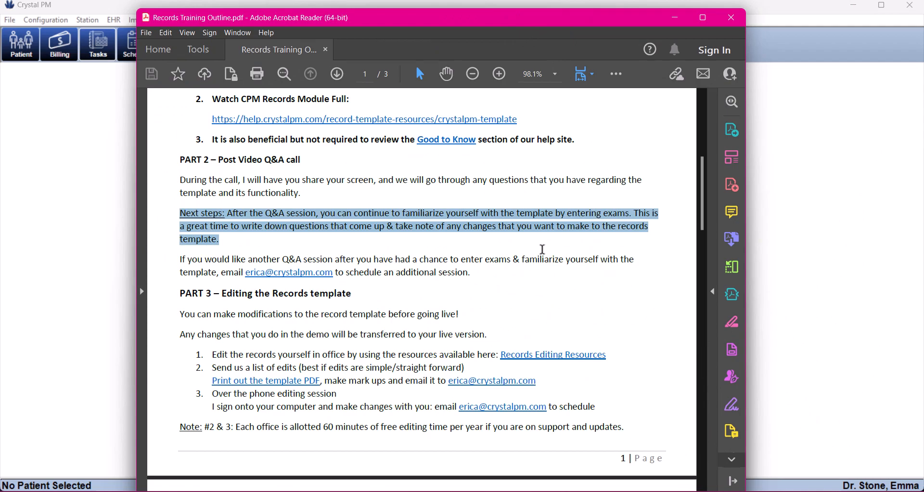
# Scroll the outline down to the PART 3 – Editing the Records template heading
pyautogui.scroll(-3)
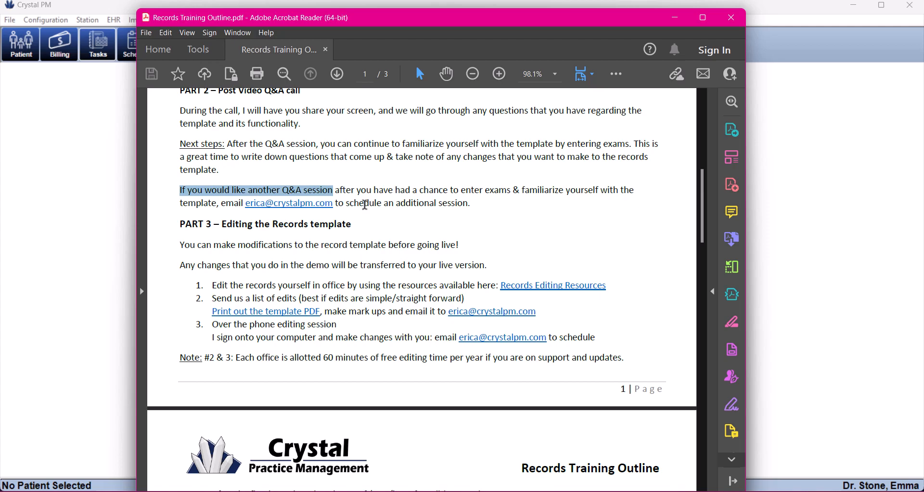
pyautogui.scroll(-3)
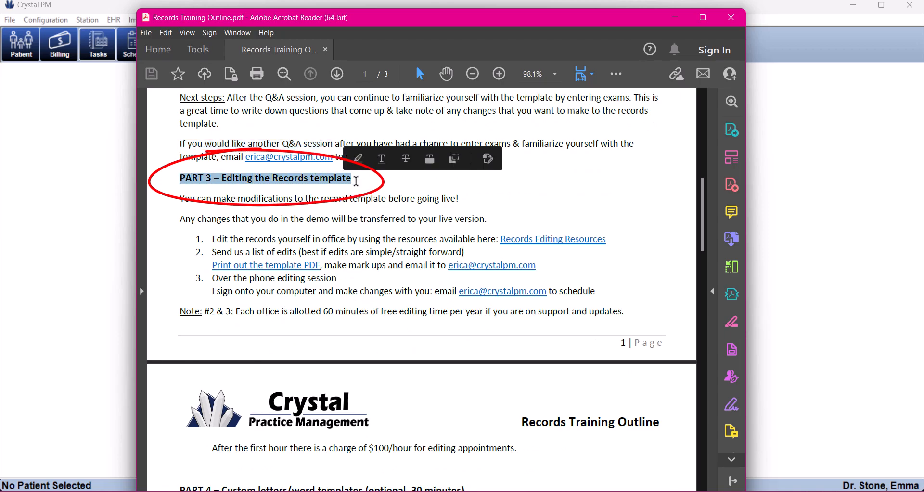
# Highlight the first editing option through Records Editing Resources, then scroll to the Note
pyautogui.scroll(-3)
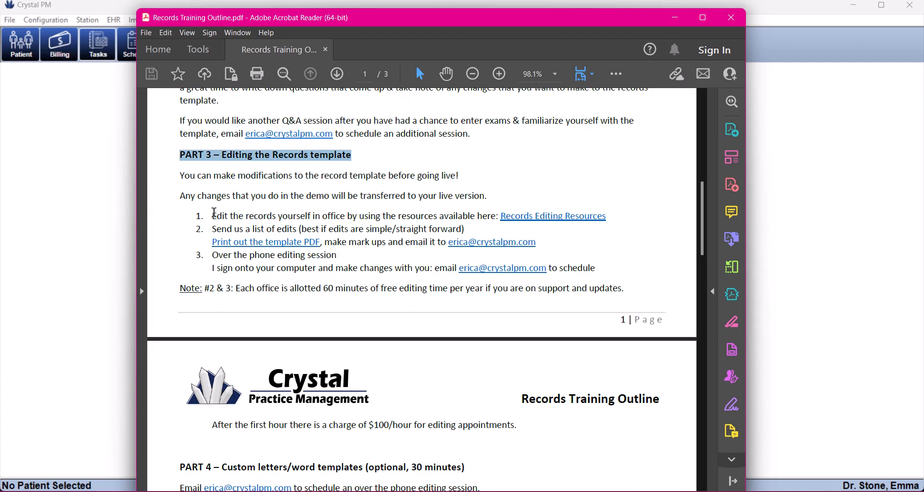
pyautogui.moveTo(229, 216)
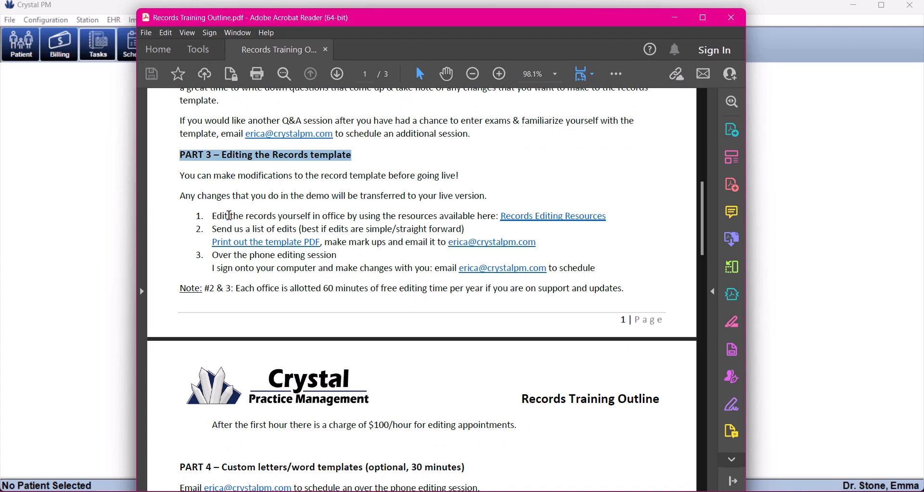
pyautogui.doubleClick(217, 215)
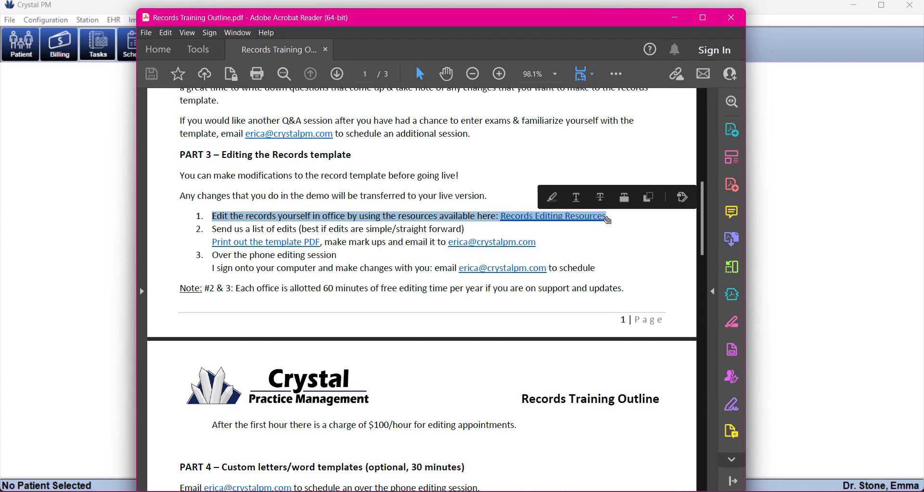
pyautogui.click(552, 216)
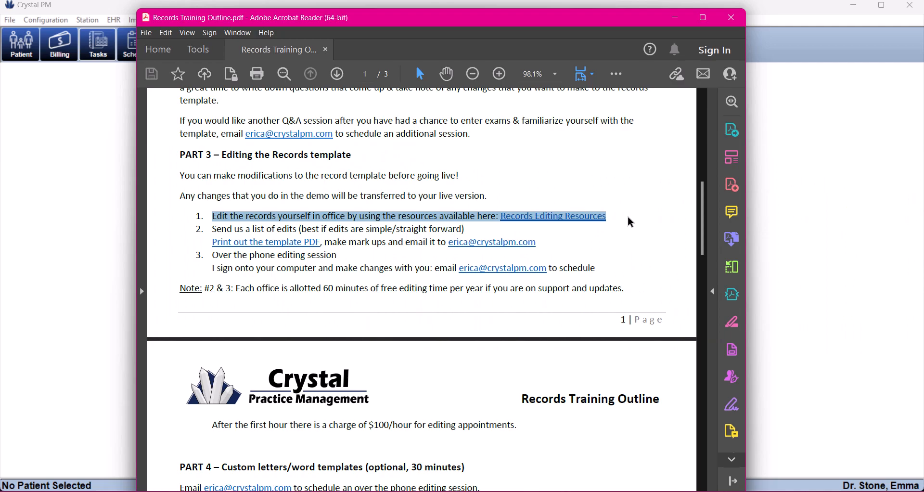
pyautogui.click(552, 216)
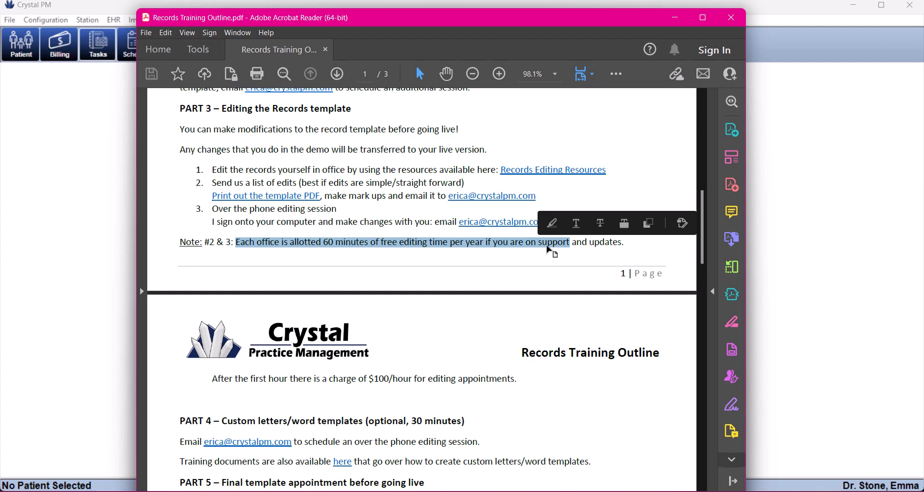
pyautogui.moveTo(545, 250)
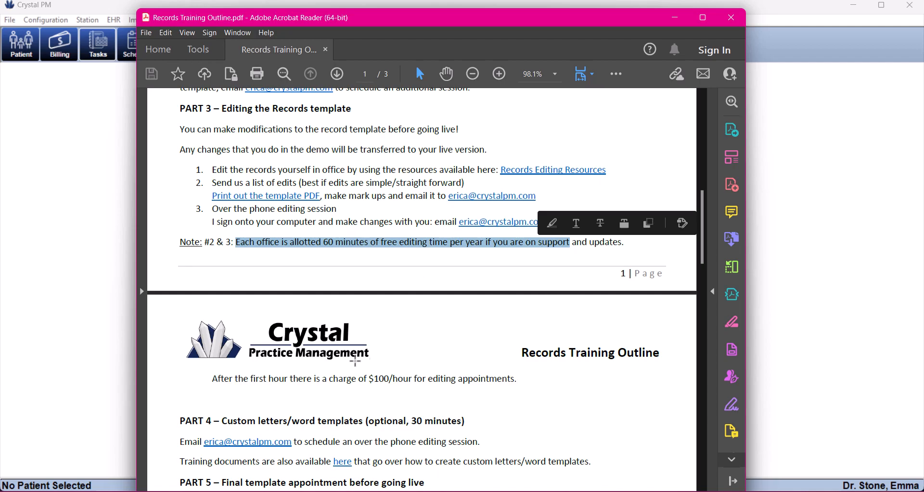
pyautogui.scroll(-3)
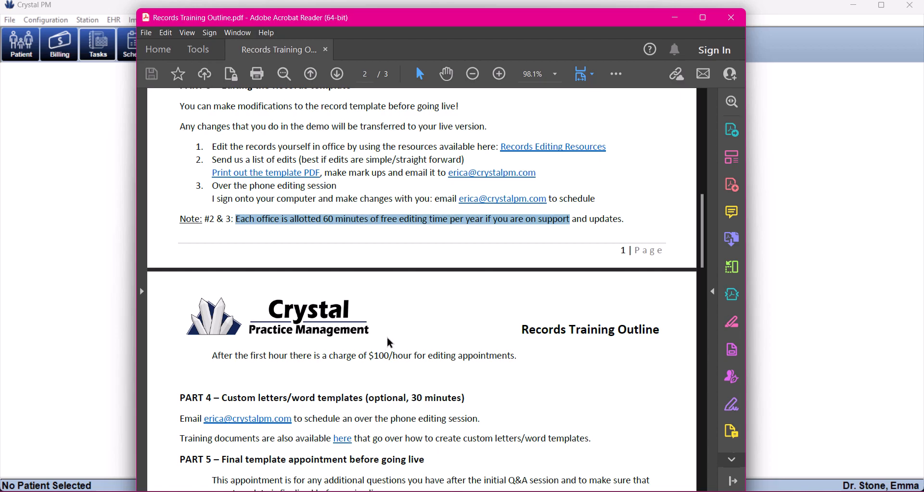
# Highlight the sentence about the $100/hour editing charge after the first hour
pyautogui.scroll(-3)
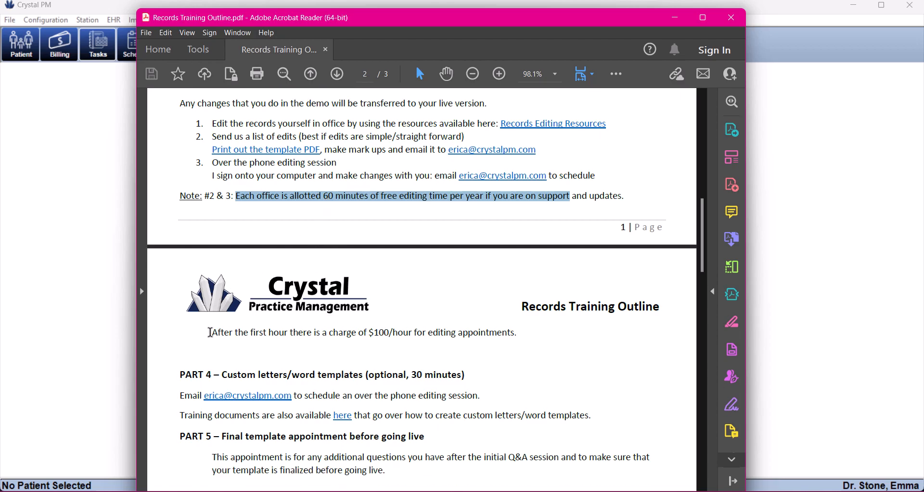
pyautogui.moveTo(210, 332); pyautogui.dragTo(515, 332)
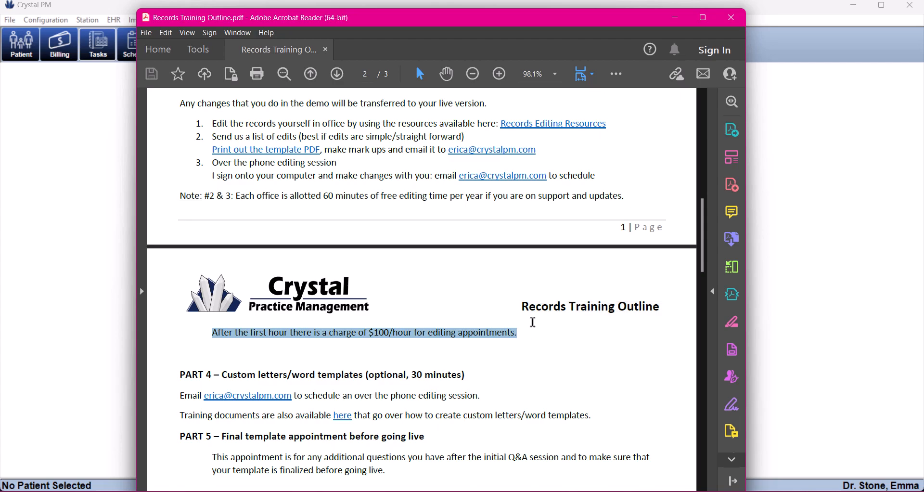
pyautogui.moveTo(512, 123)
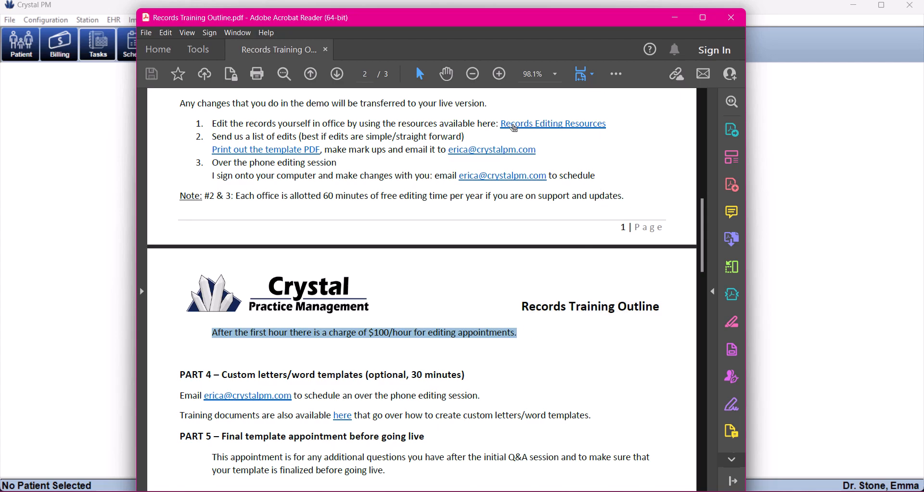
pyautogui.moveTo(552, 123)
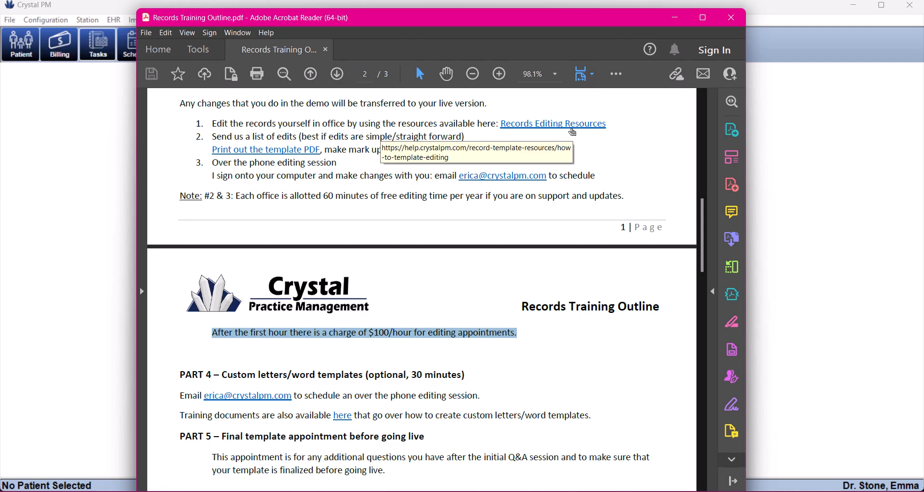
pyautogui.moveTo(477, 118)
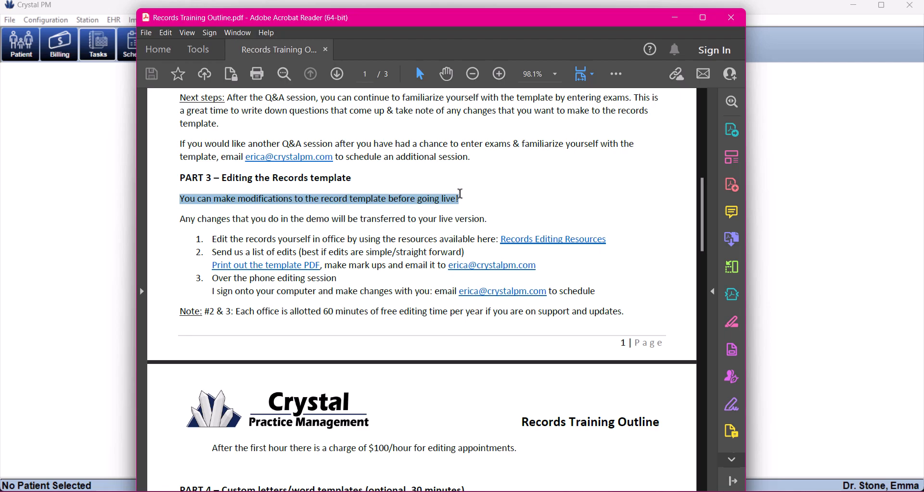
# Scroll to page 2 showing Part 4, Part 5 and Records Integrations
pyautogui.scroll(-3)
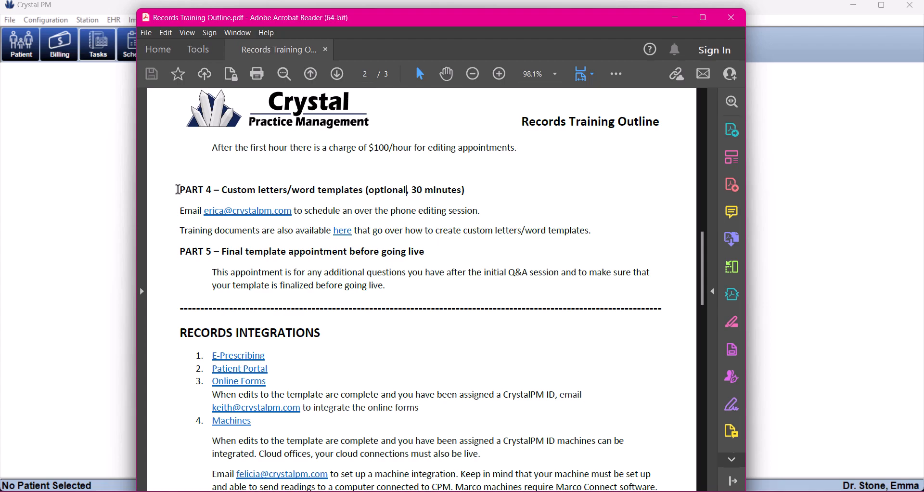
# Highlight the Part 4 custom letters section, scroll down, then clear the highlight
pyautogui.moveTo(179, 189); pyautogui.dragTo(591, 231)
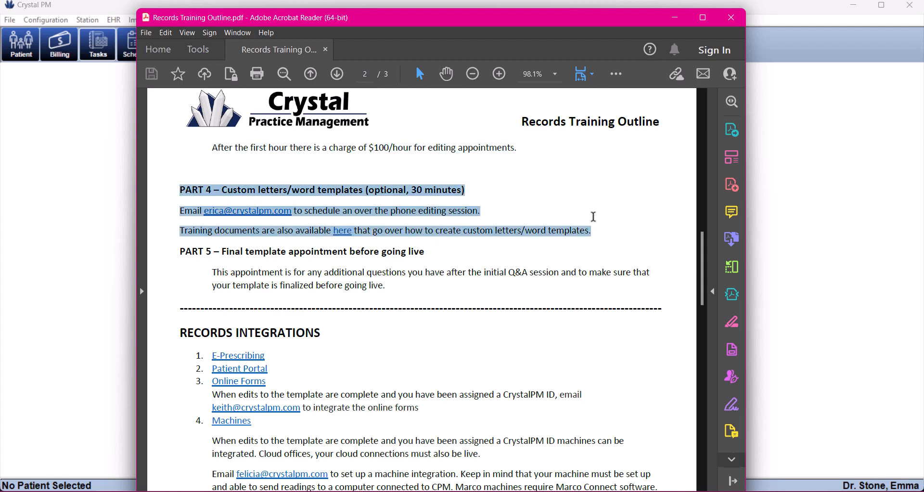
pyautogui.scroll(-3)
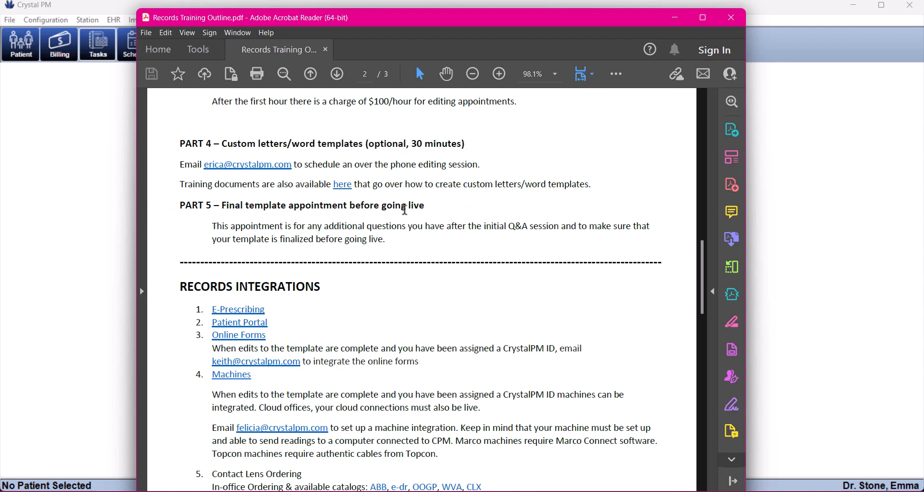
pyautogui.click(310, 74)
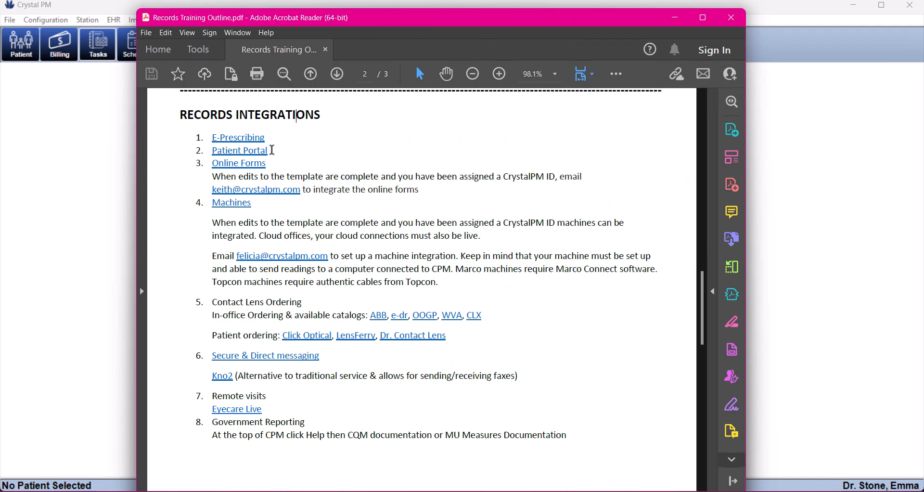
# Click in the Records Integrations list on page 2
pyautogui.click(239, 150)
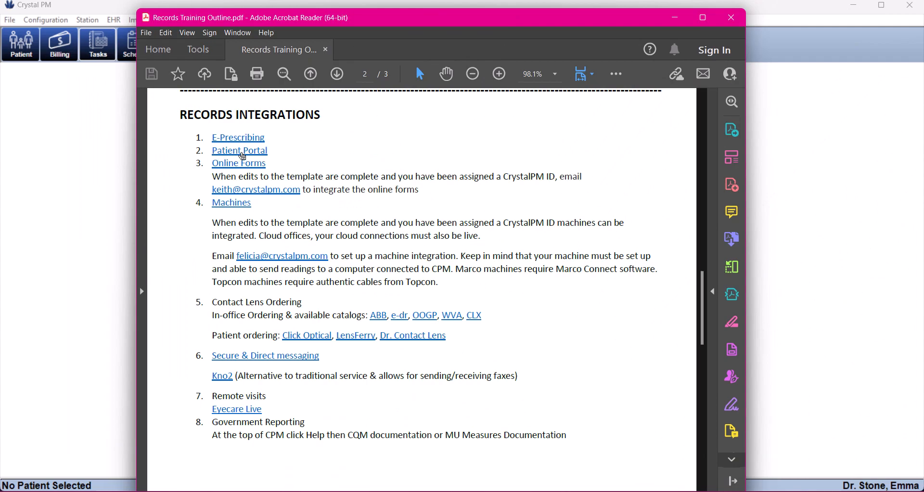
pyautogui.moveTo(263, 198)
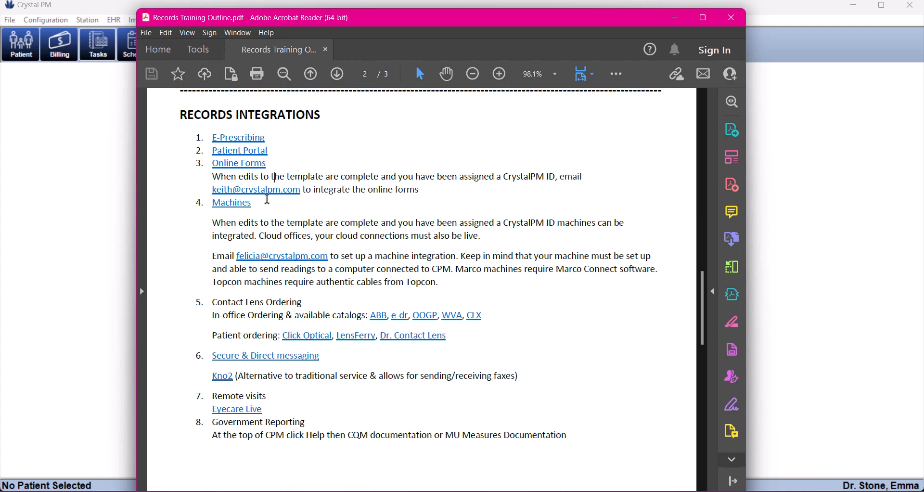
pyautogui.moveTo(236, 206)
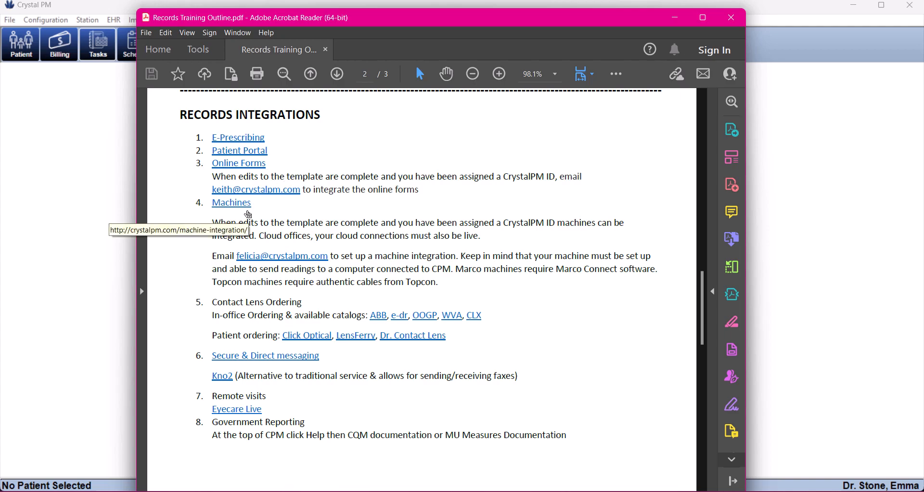
pyautogui.moveTo(229, 306)
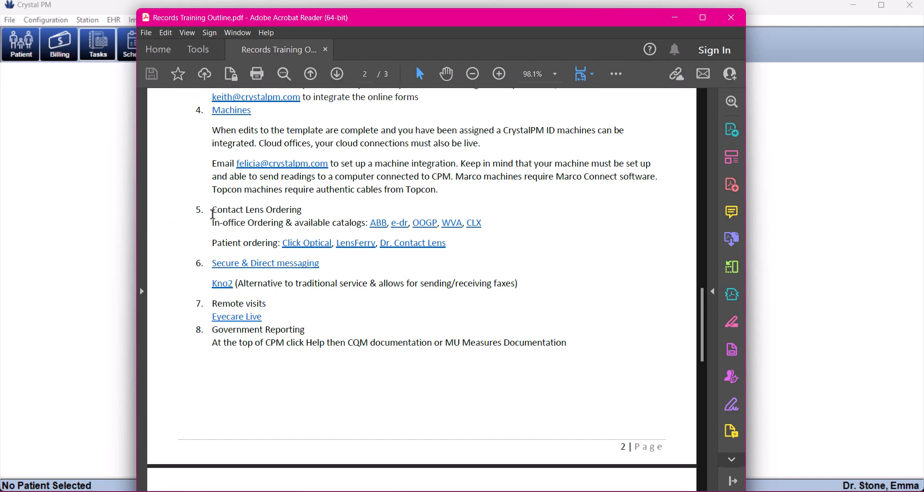
pyautogui.moveTo(333, 228)
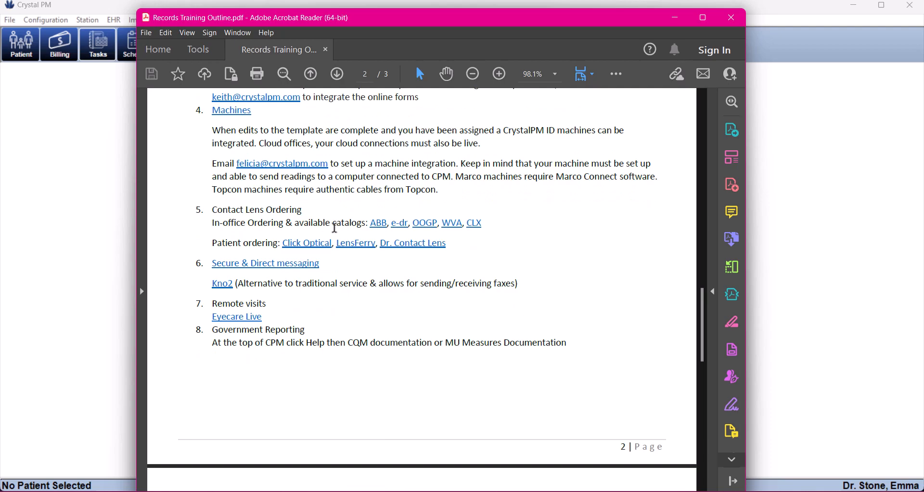
pyautogui.moveTo(386, 231)
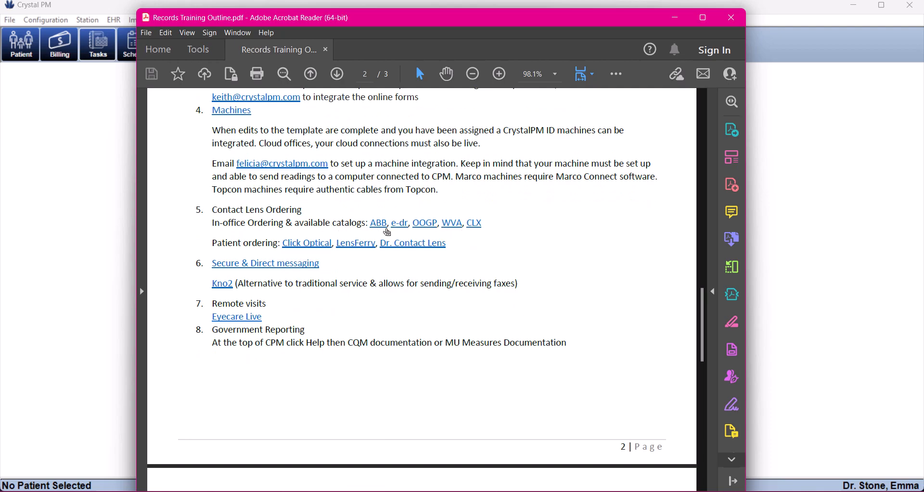
pyautogui.moveTo(489, 226)
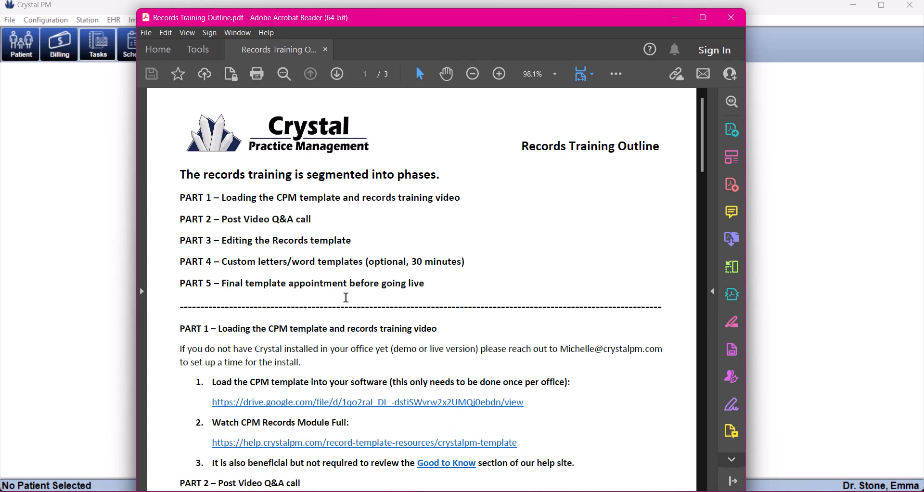
pyautogui.moveTo(322, 225)
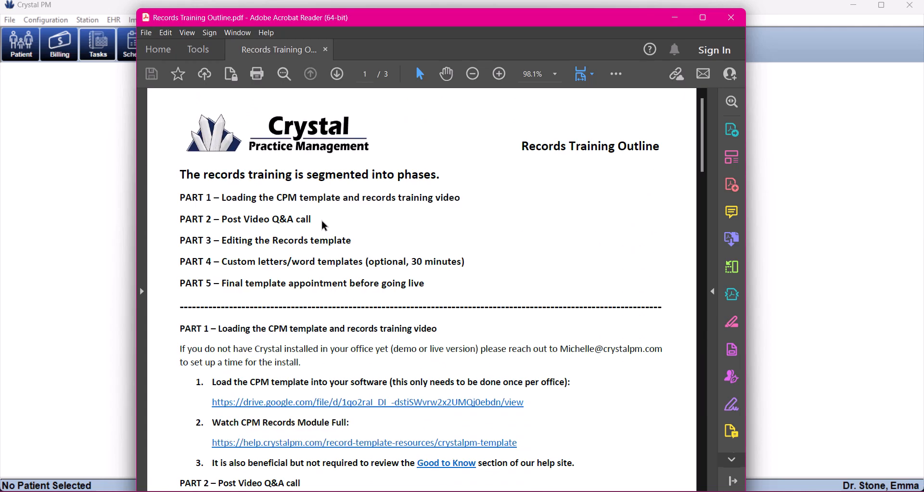